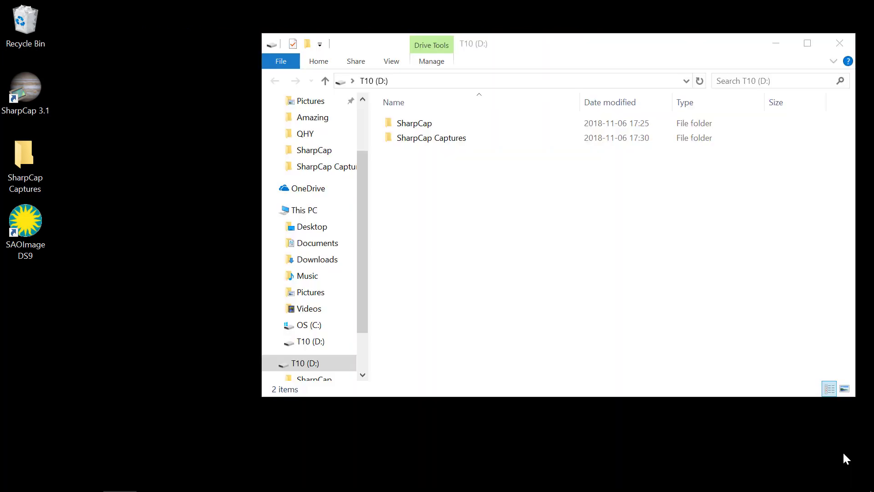
{"action": "mouse_move", "coordinate": [564, 318]}
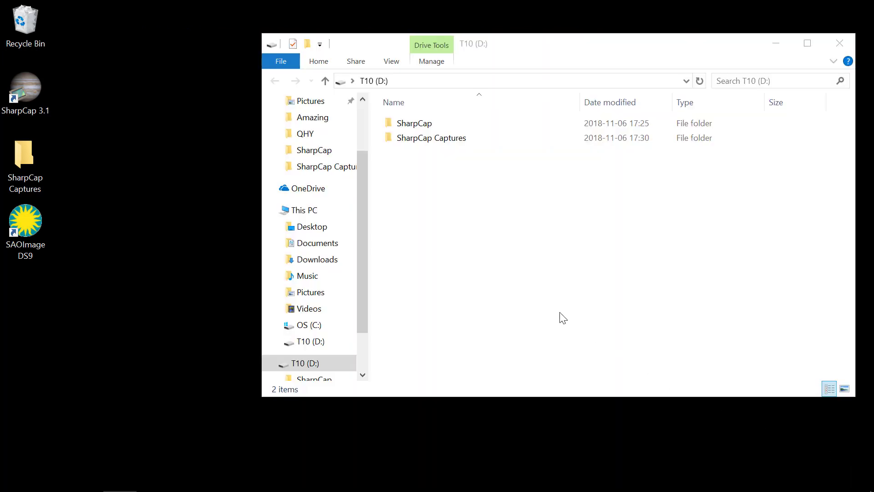
{"action": "mouse_move", "coordinate": [434, 209]}
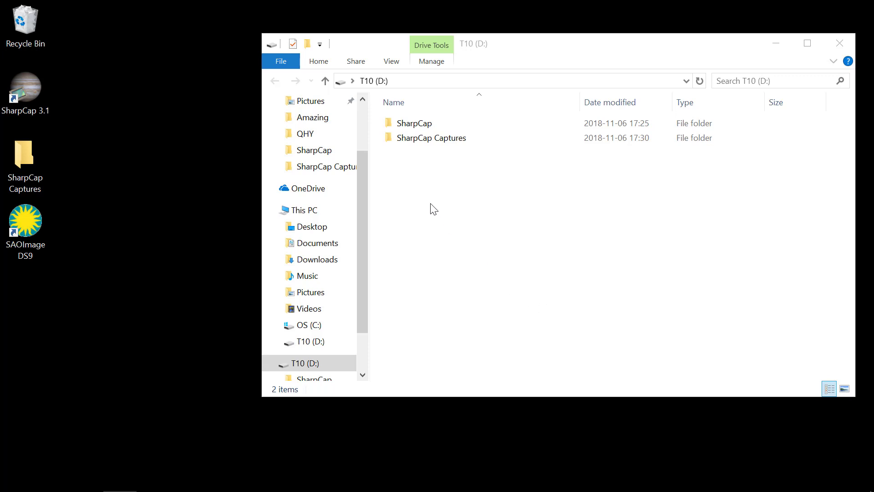
- Open the SharpCap folder on T10 (D:) and select the SharpCapInstall-3.2.5865.0 installer
{"action": "left_click", "coordinate": [431, 138]}
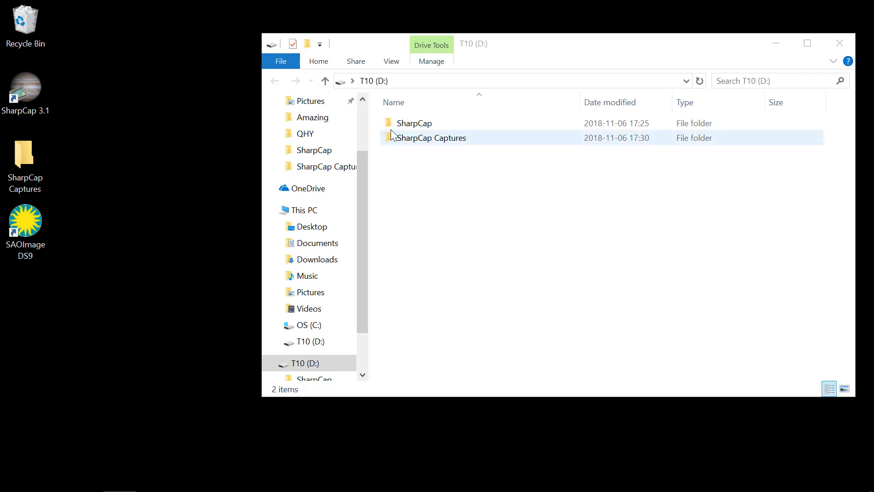
{"action": "left_click", "coordinate": [414, 124]}
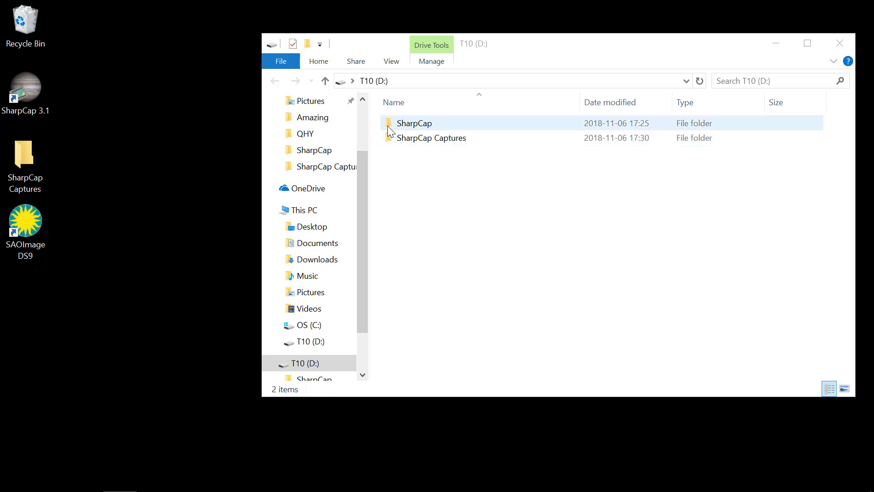
{"action": "left_click", "coordinate": [431, 137]}
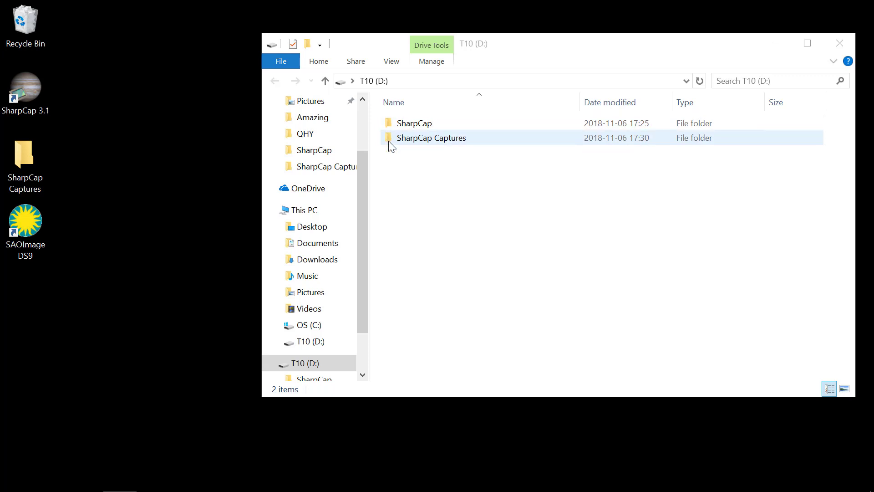
{"action": "mouse_move", "coordinate": [396, 143]}
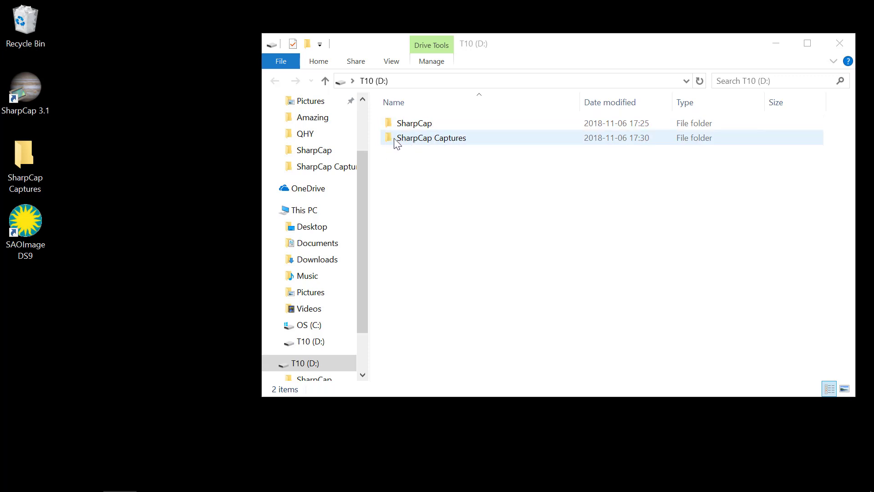
{"action": "left_click", "coordinate": [415, 124]}
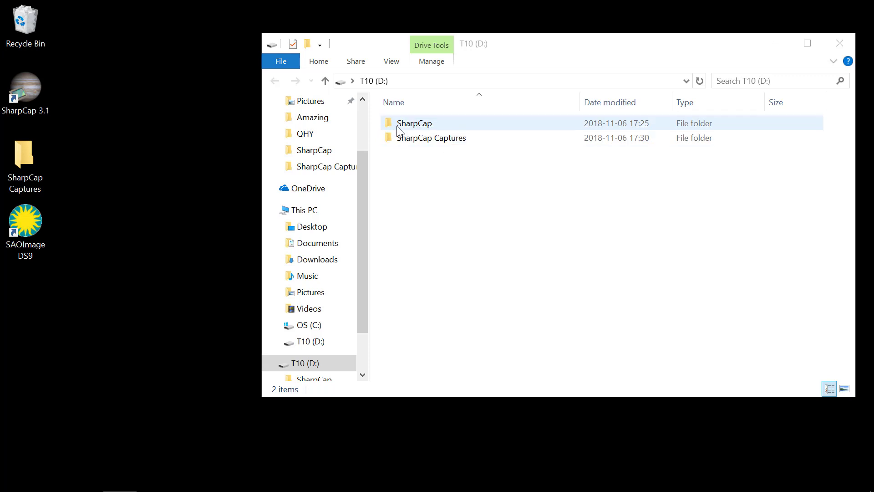
{"action": "mouse_move", "coordinate": [419, 127]}
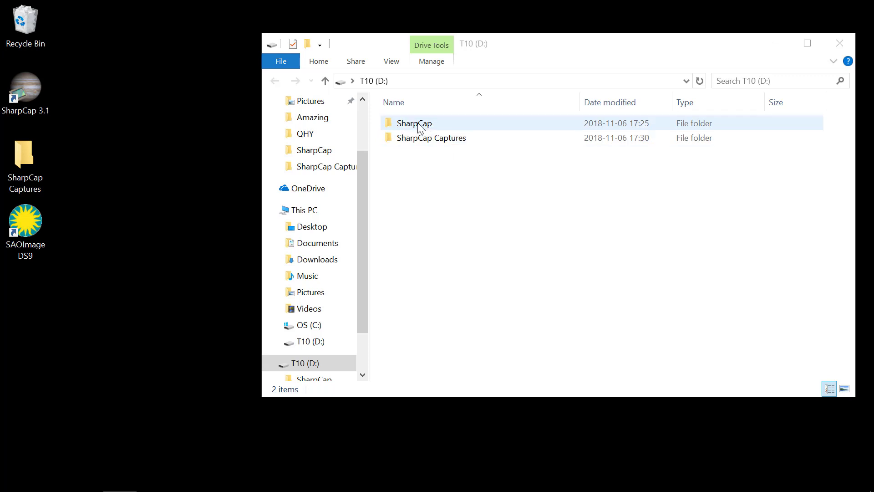
{"action": "left_click", "coordinate": [414, 123]}
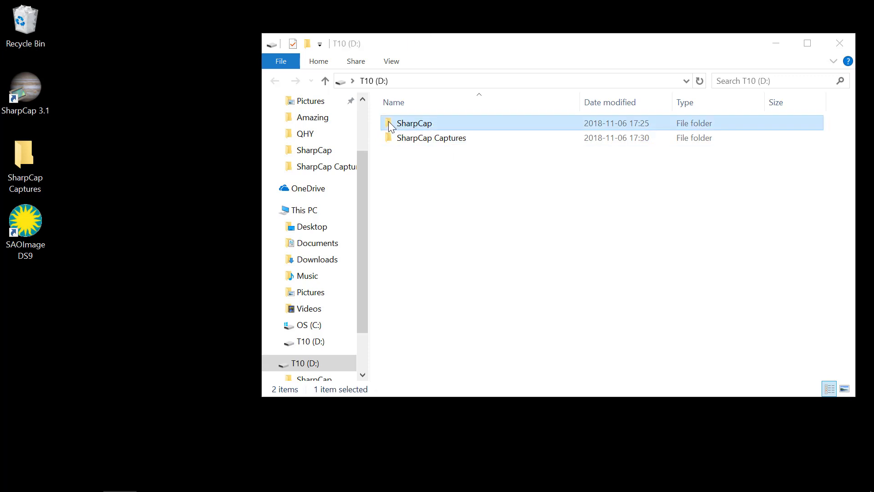
{"action": "double_click", "coordinate": [414, 123]}
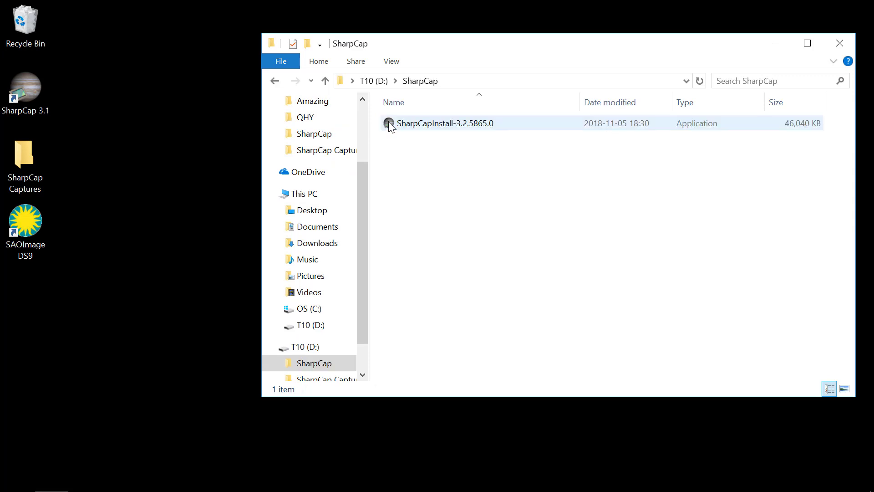
{"action": "left_click", "coordinate": [401, 149]}
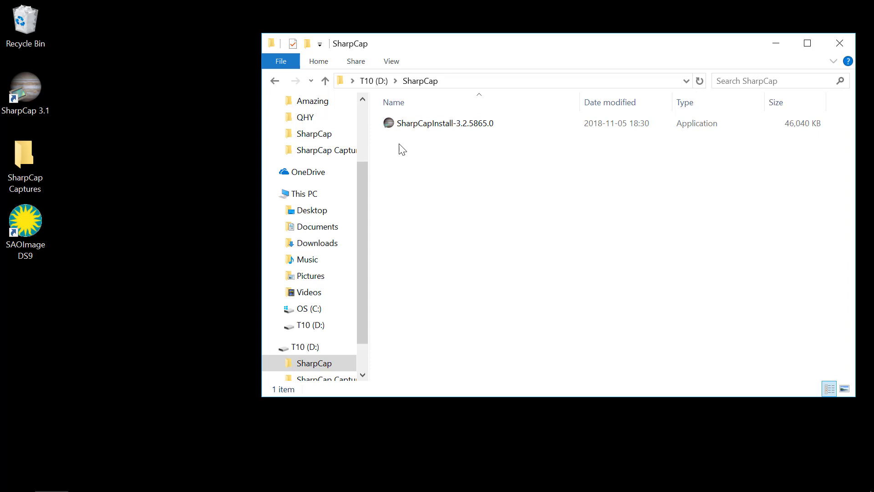
{"action": "left_click", "coordinate": [445, 123]}
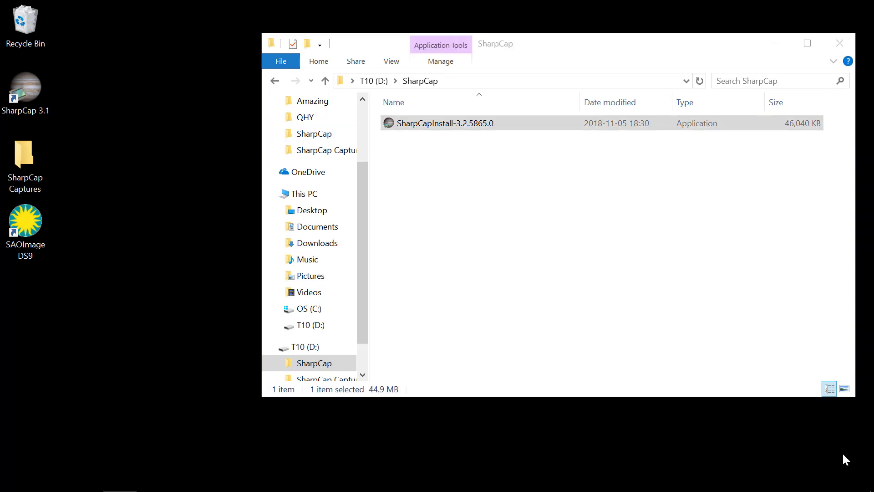
{"action": "mouse_move", "coordinate": [365, 176]}
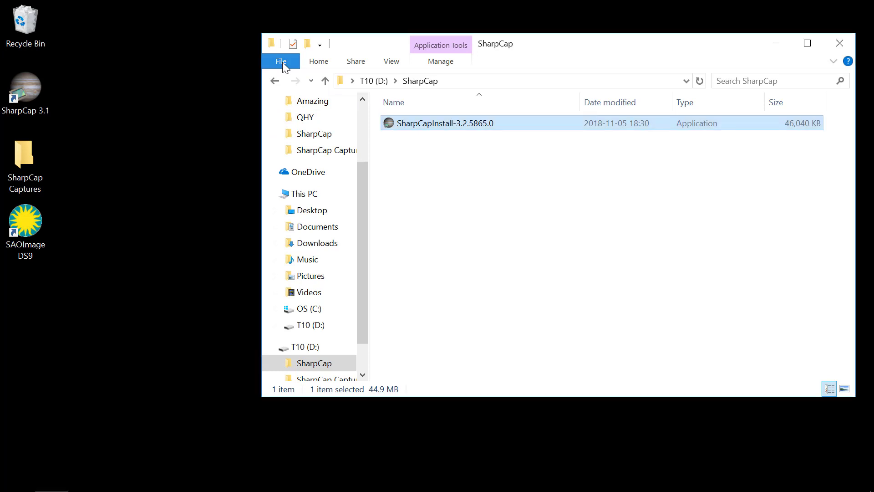
- Open a second File Explorer window on the same SharpCap folder via File > Open new window
{"action": "left_click", "coordinate": [280, 61]}
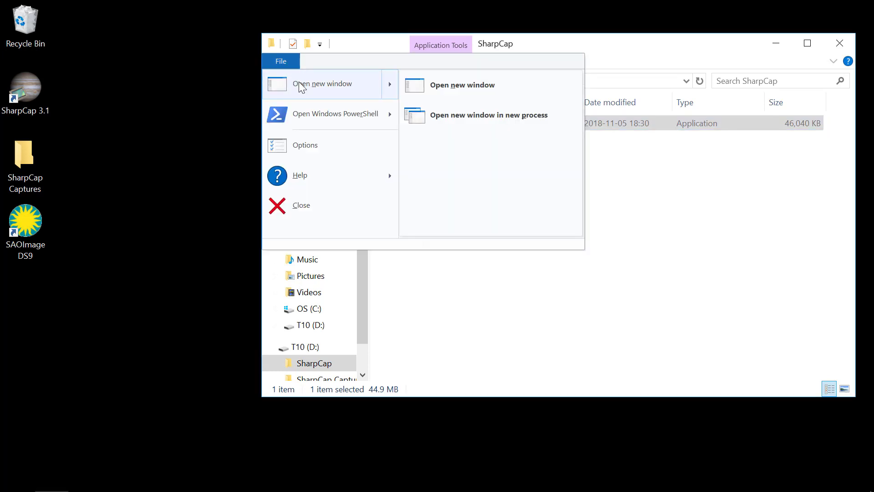
{"action": "mouse_move", "coordinate": [392, 89]}
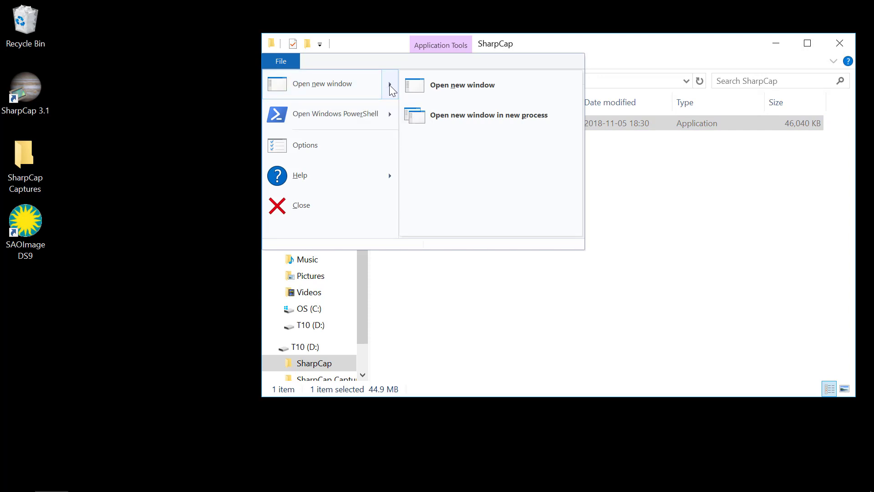
{"action": "mouse_move", "coordinate": [443, 89]}
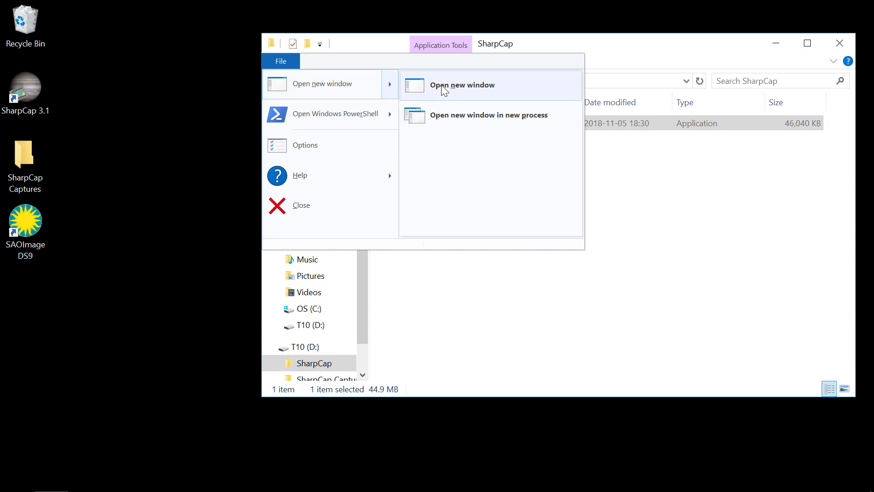
{"action": "left_click", "coordinate": [462, 85]}
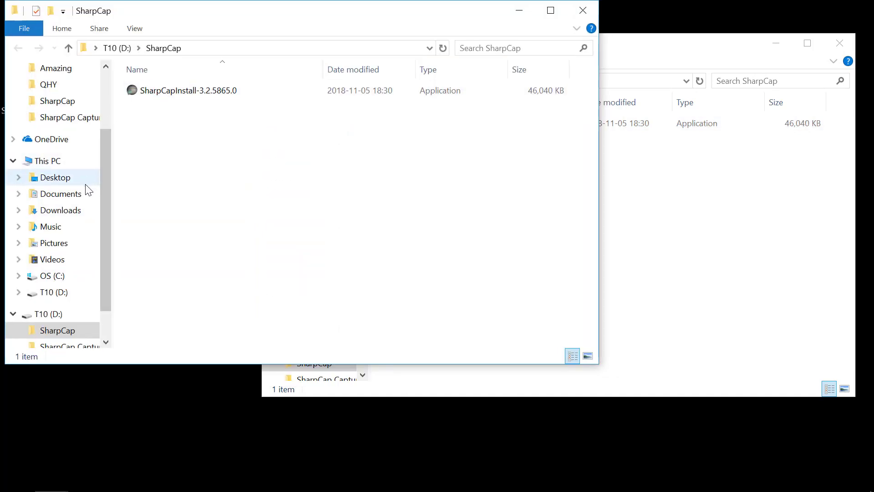
{"action": "mouse_move", "coordinate": [43, 184]}
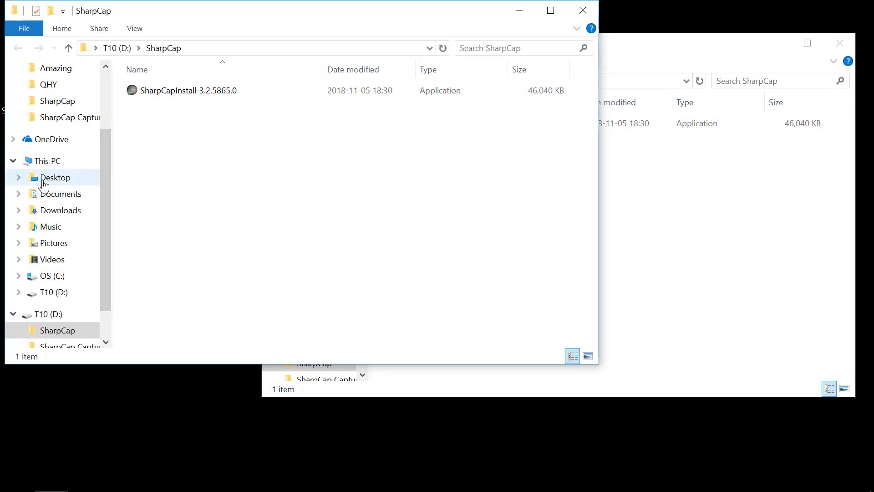
{"action": "mouse_move", "coordinate": [61, 193]}
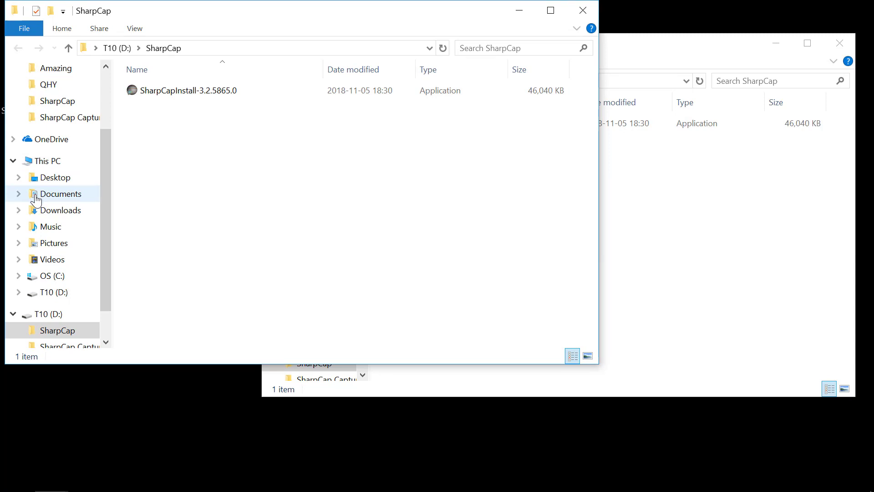
- Navigate the new window to Documents > SharpCap, then bring the T10 (D:) window to the front
{"action": "left_click", "coordinate": [61, 194]}
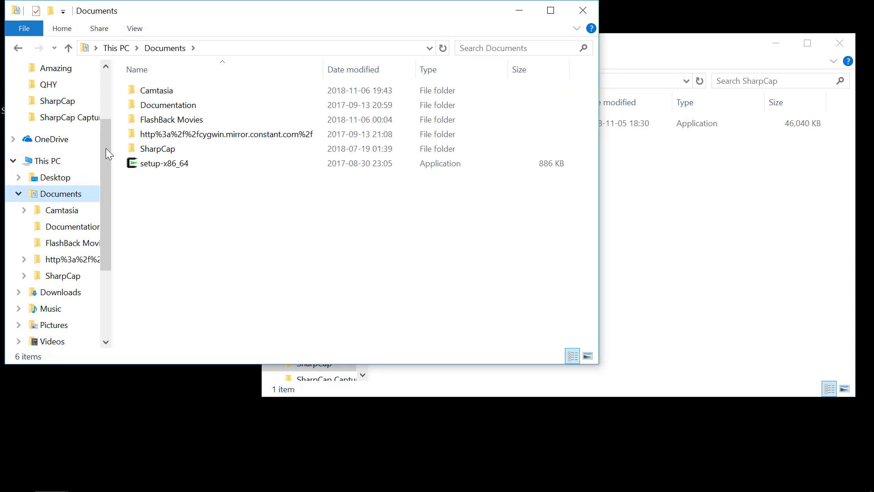
{"action": "mouse_move", "coordinate": [158, 149]}
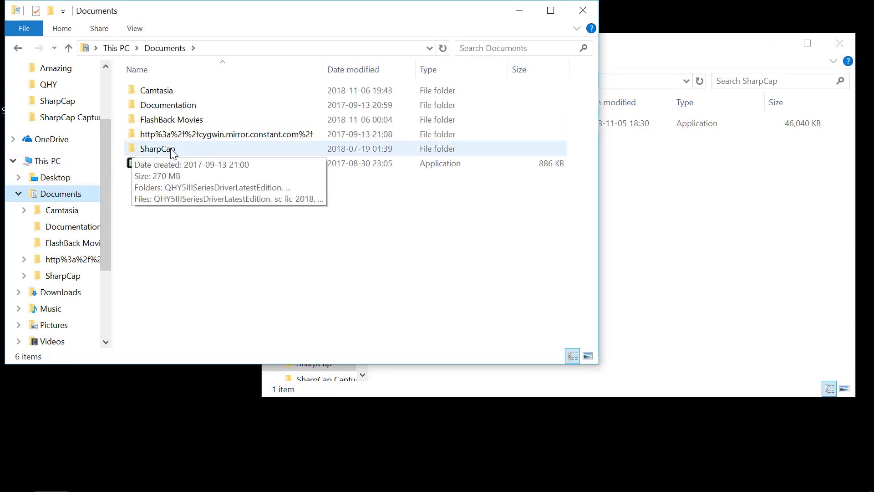
{"action": "double_click", "coordinate": [158, 148]}
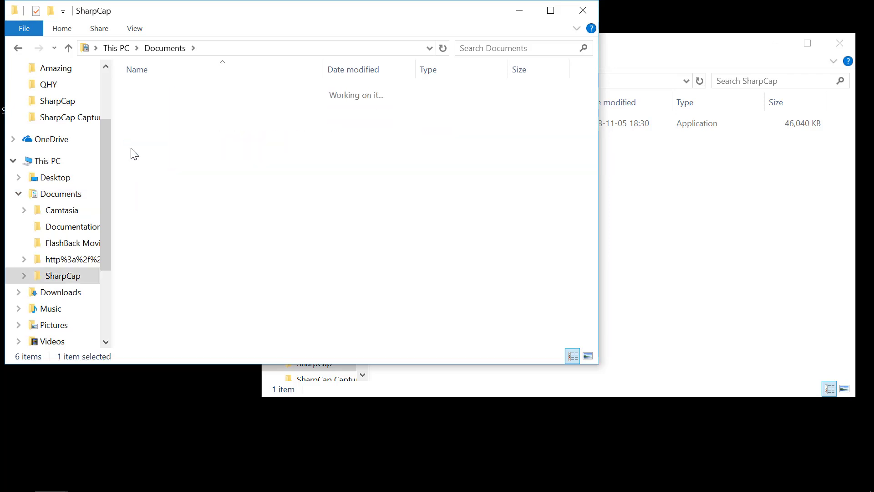
{"action": "left_click", "coordinate": [65, 275]}
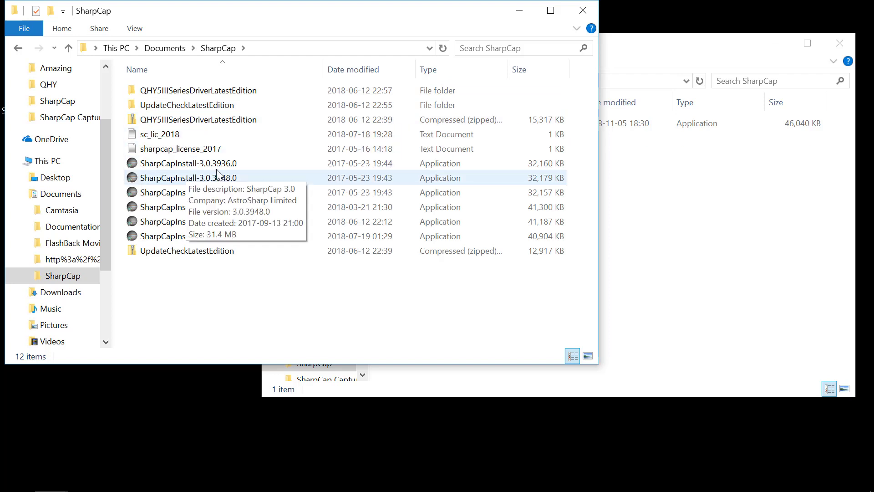
{"action": "mouse_move", "coordinate": [167, 235]}
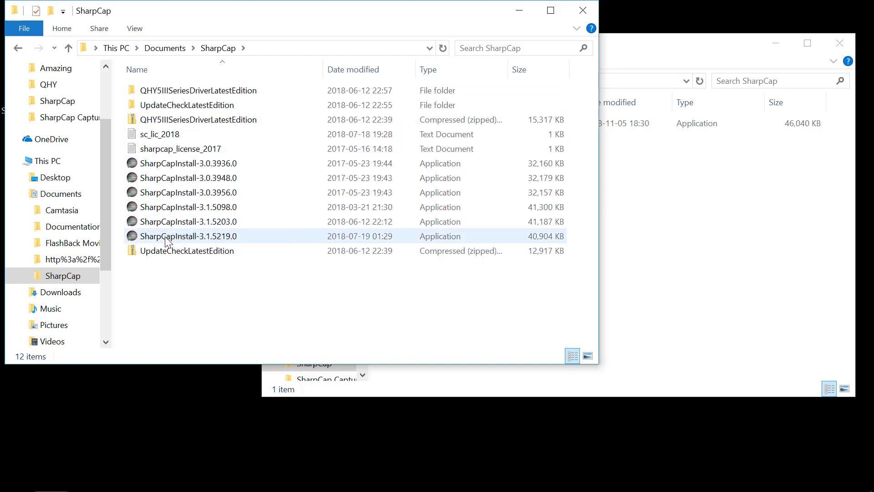
{"action": "left_click", "coordinate": [518, 69]}
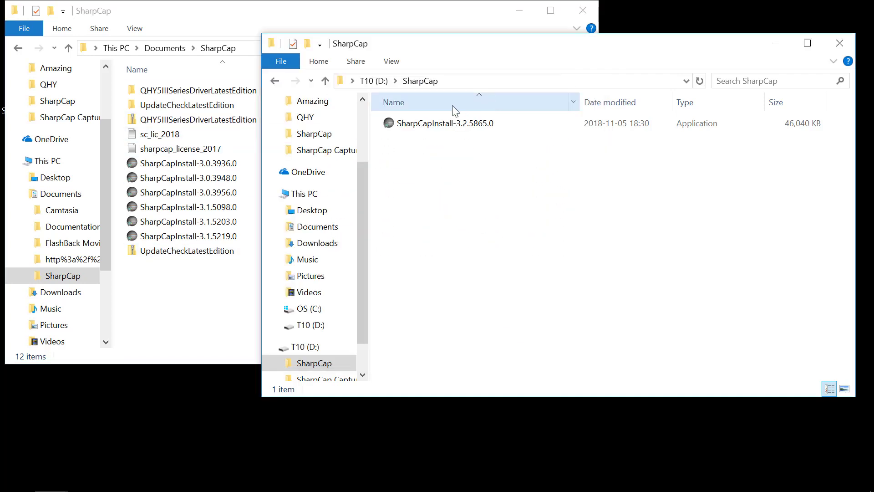
- Drag SharpCapInstall-3.2.5865.0 from the D: window into Documents\SharpCap
{"action": "left_click", "coordinate": [445, 123]}
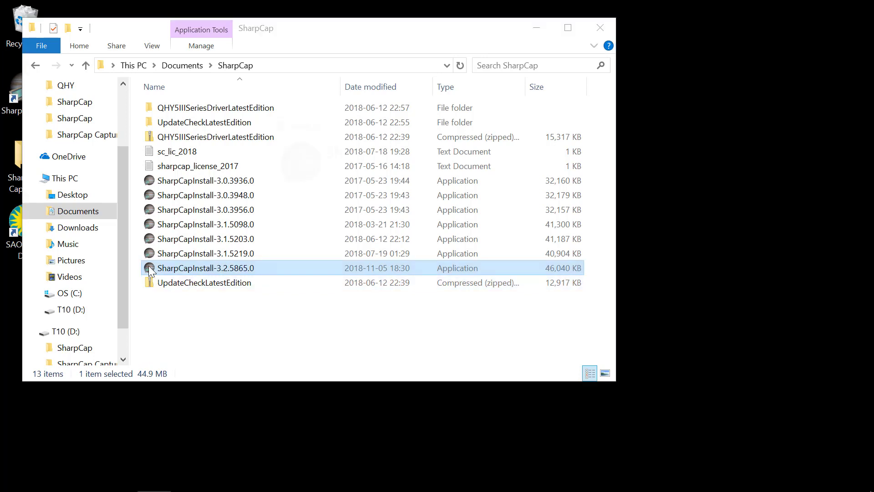
- Run SharpCapInstall-3.2.5865.0, accept the license terms and install SharpCap 3.2
{"action": "double_click", "coordinate": [205, 267]}
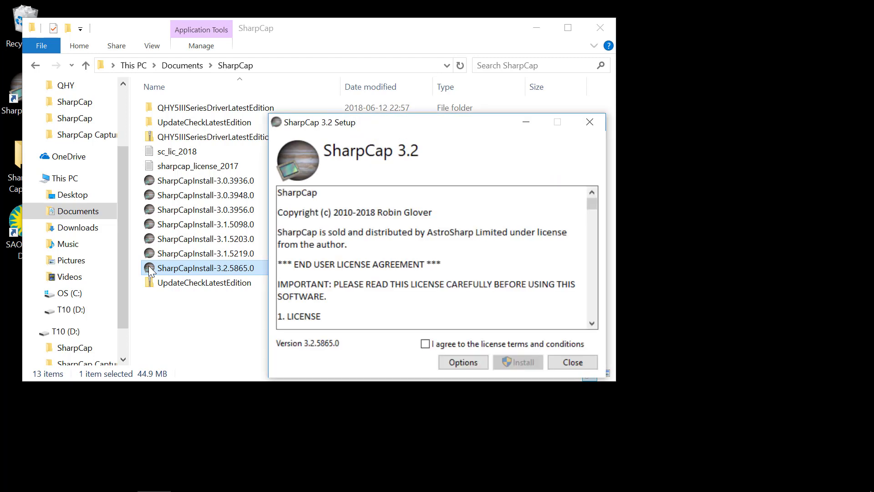
{"action": "mouse_move", "coordinate": [417, 341]}
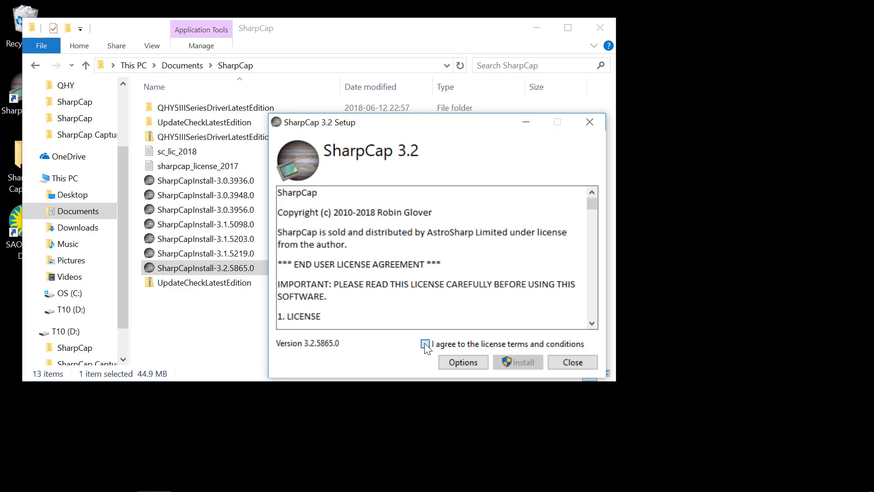
{"action": "left_click", "coordinate": [426, 344]}
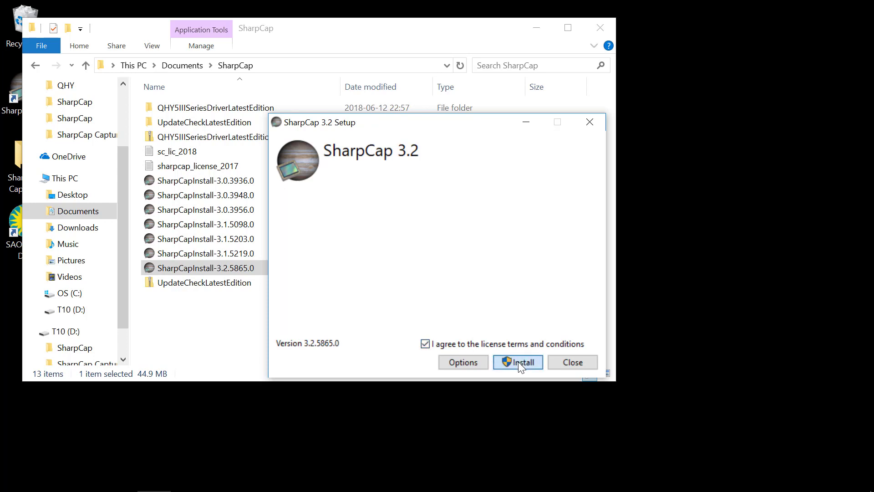
{"action": "left_click", "coordinate": [517, 361]}
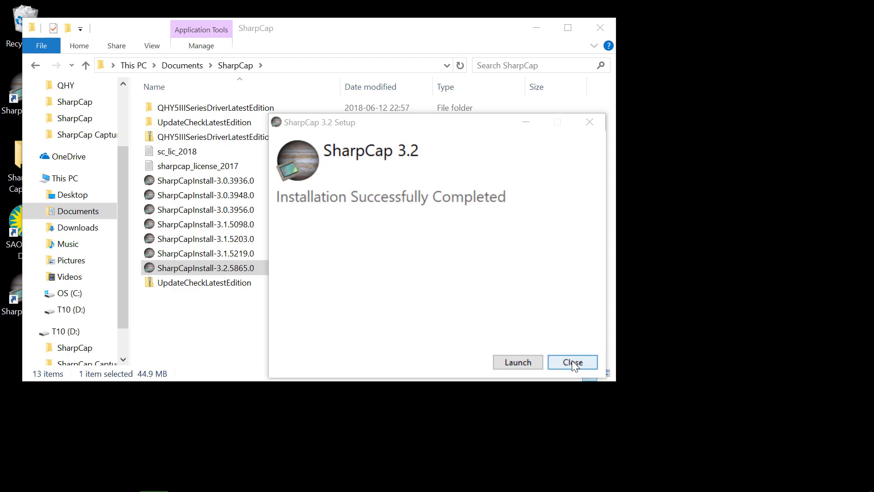
- Close the finished SharpCap 3.2 Setup and the Documents SharpCap folder window
{"action": "left_click", "coordinate": [572, 362]}
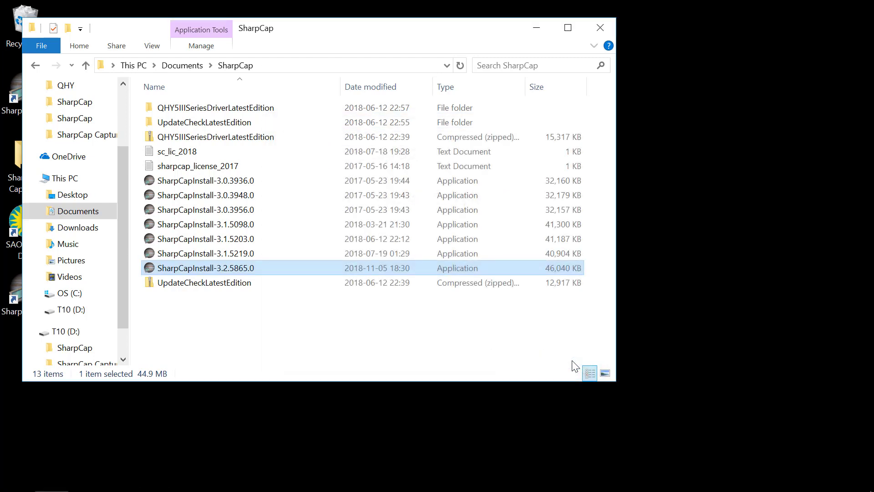
{"action": "mouse_move", "coordinate": [600, 27]}
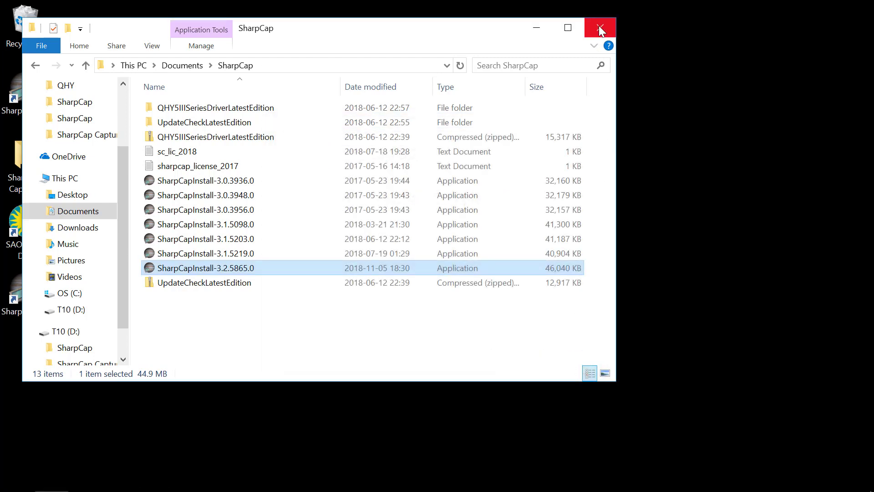
{"action": "left_click", "coordinate": [600, 28]}
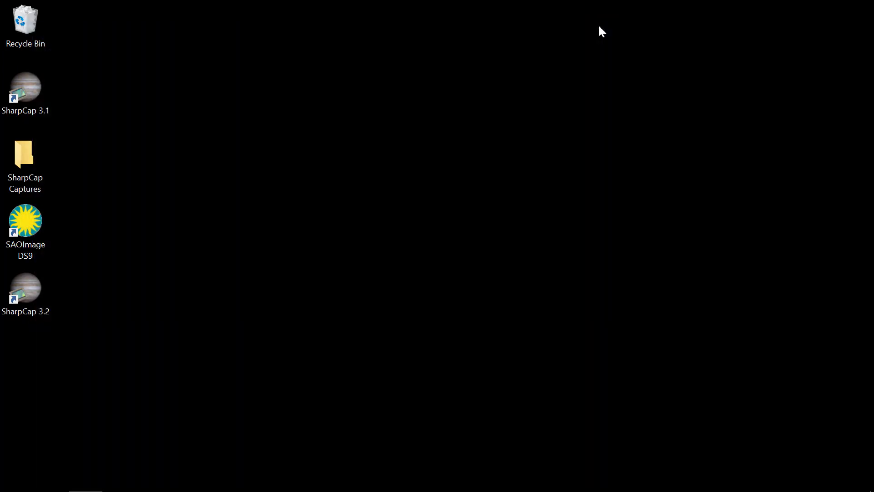
{"action": "mouse_move", "coordinate": [847, 462]}
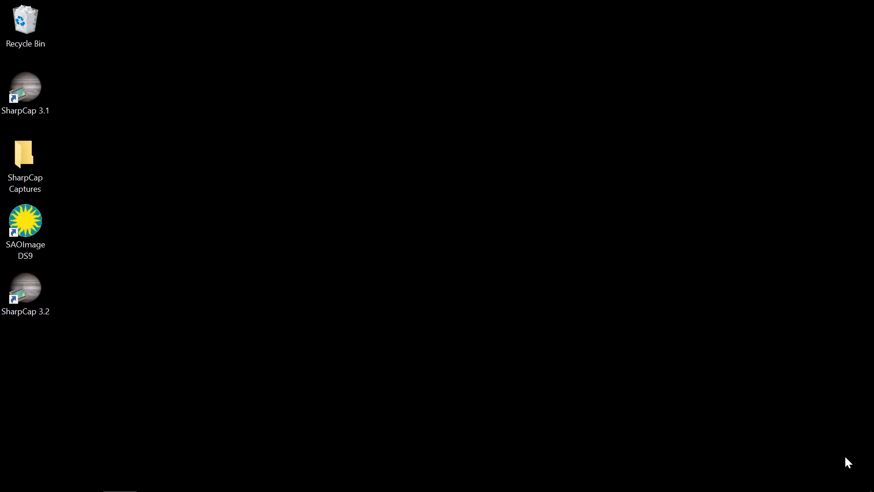
{"action": "mouse_move", "coordinate": [181, 369]}
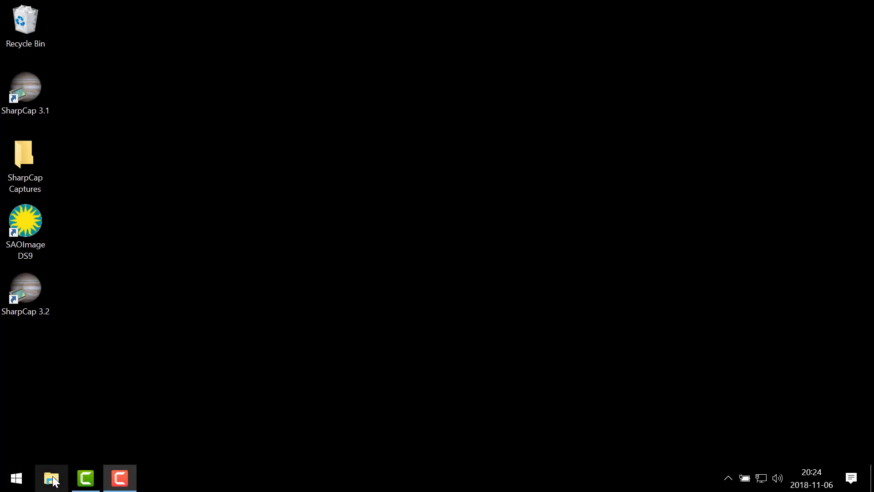
- Open File Explorer on C:\Program Files (x86)\SharpCap 3.2 and scroll to SharpCap.exe
{"action": "left_click", "coordinate": [50, 478]}
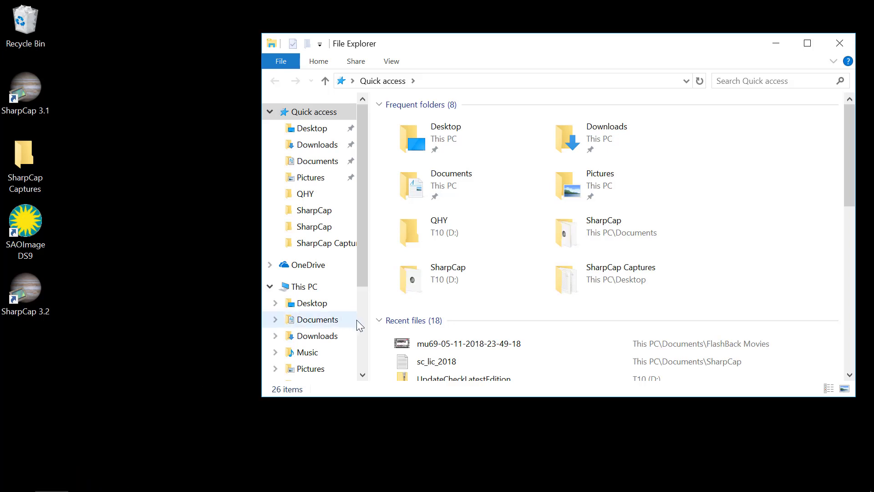
{"action": "scroll", "scroll_direction": "down", "scroll_amount": 3}
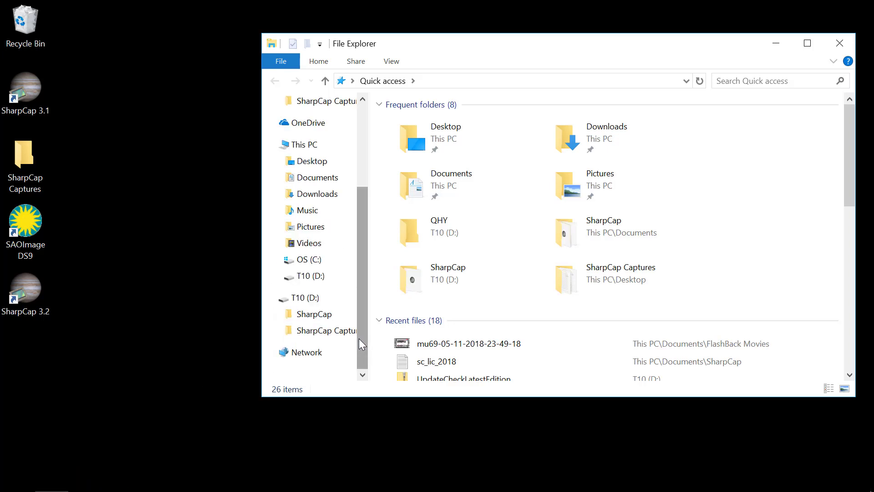
{"action": "left_click", "coordinate": [308, 259]}
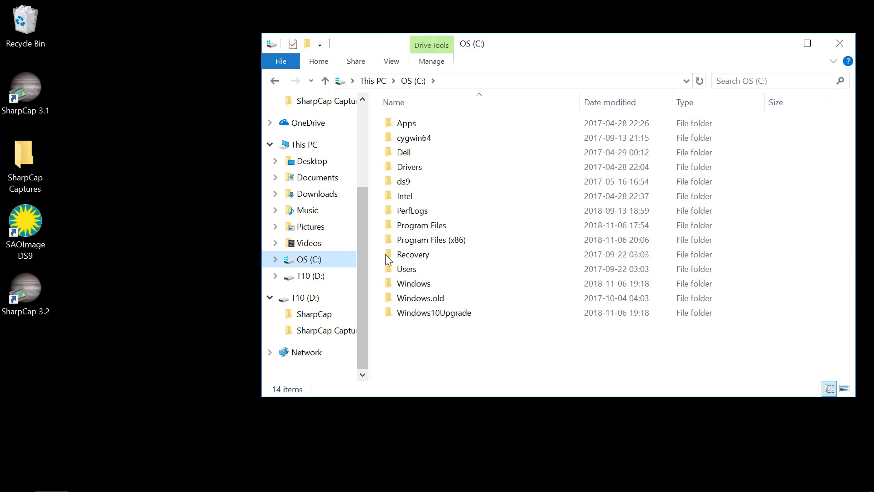
{"action": "left_click", "coordinate": [430, 239]}
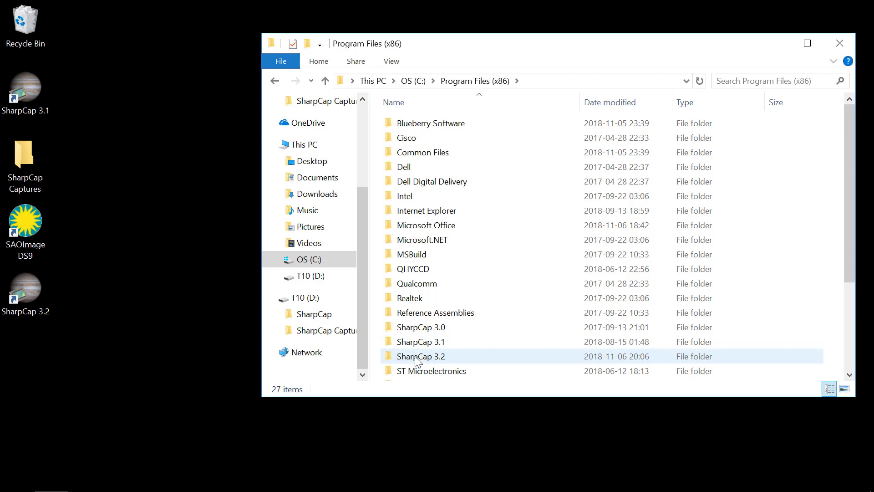
{"action": "double_click", "coordinate": [421, 356]}
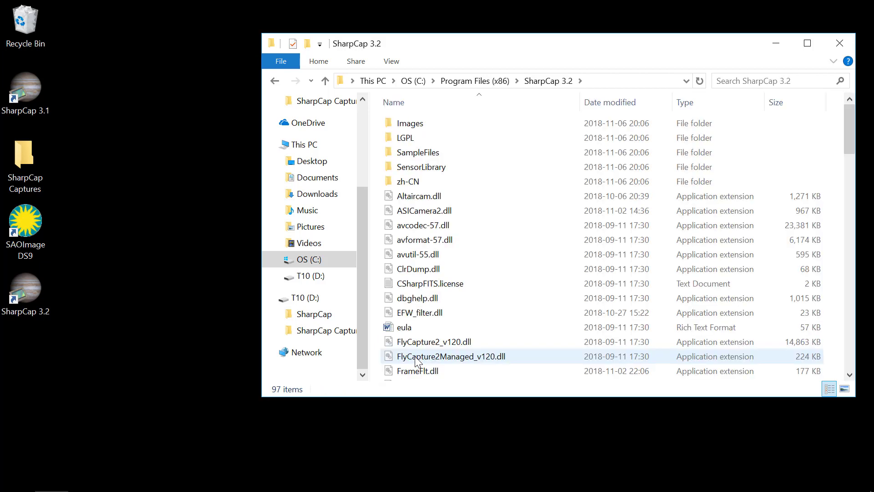
{"action": "scroll", "scroll_direction": "down", "scroll_amount": 3}
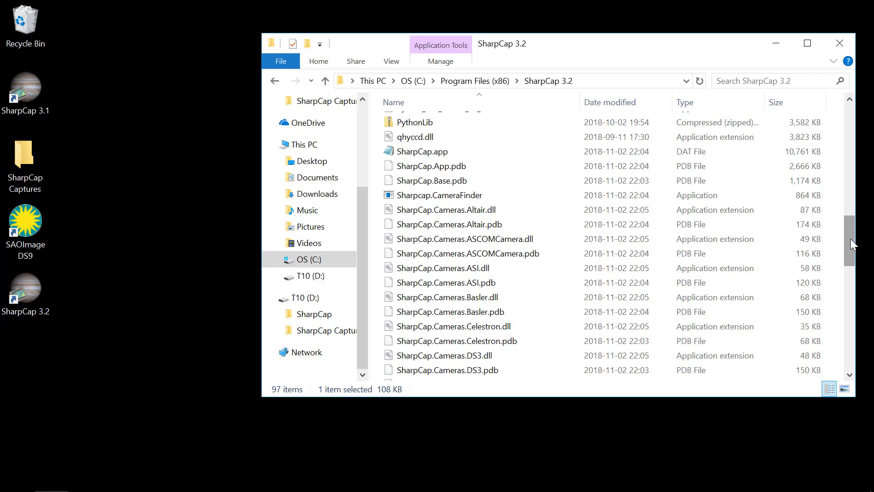
{"action": "scroll", "scroll_direction": "down", "scroll_amount": 3}
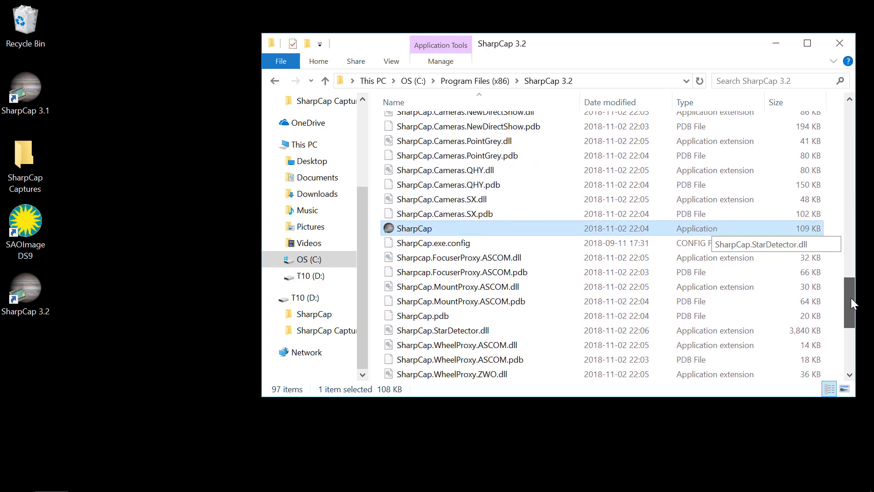
{"action": "mouse_move", "coordinate": [398, 239]}
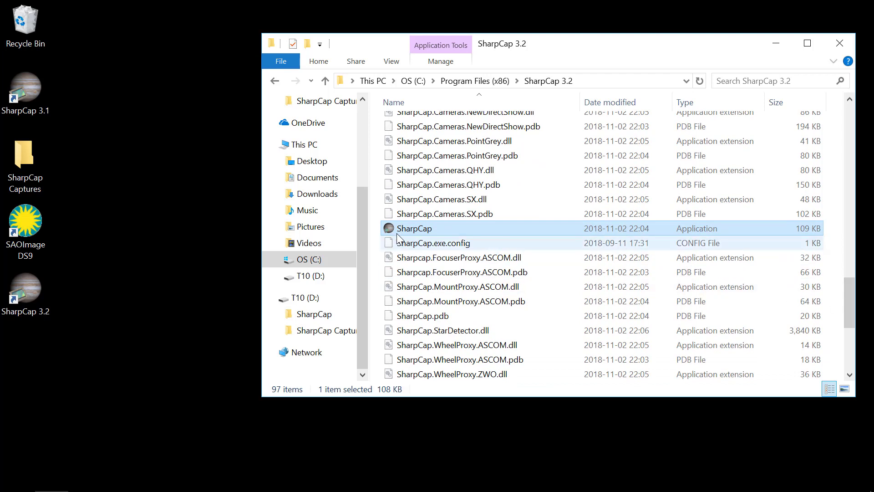
{"action": "mouse_move", "coordinate": [399, 232]}
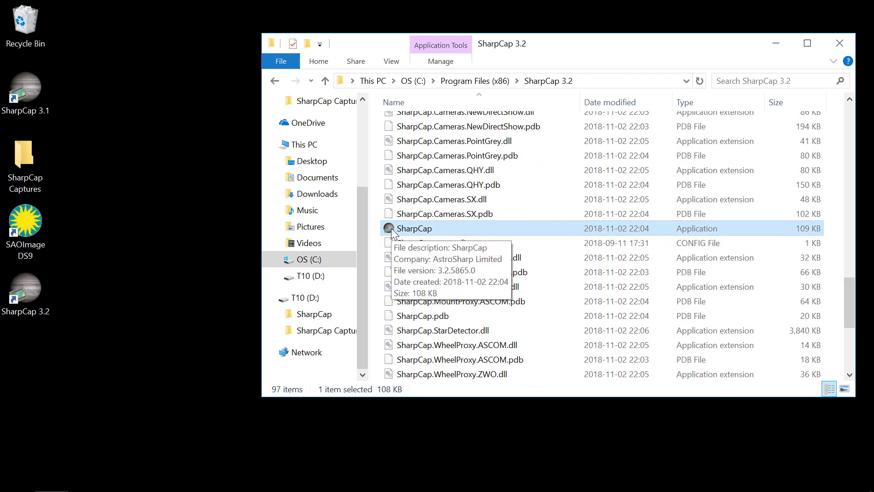
- In SharpCap.exe Properties > Compatibility, enable 'Run this program as an administrator', apply and confirm
{"action": "right_click", "coordinate": [414, 229]}
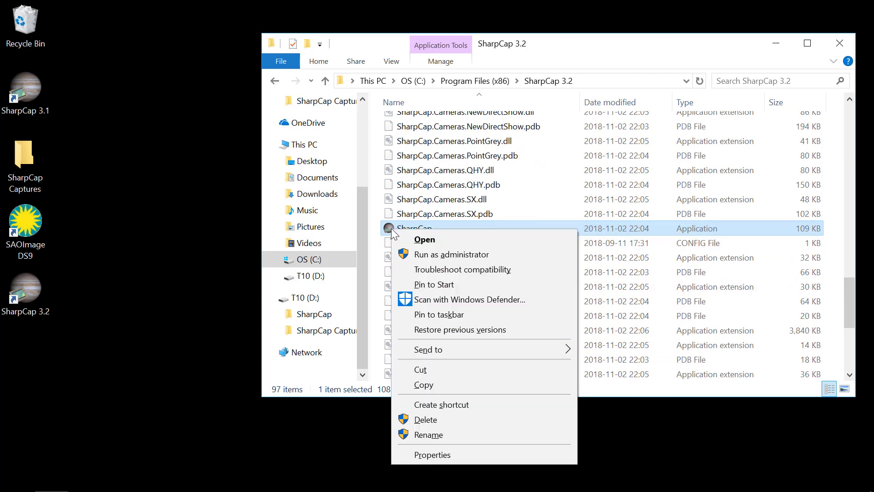
{"action": "mouse_move", "coordinate": [432, 455]}
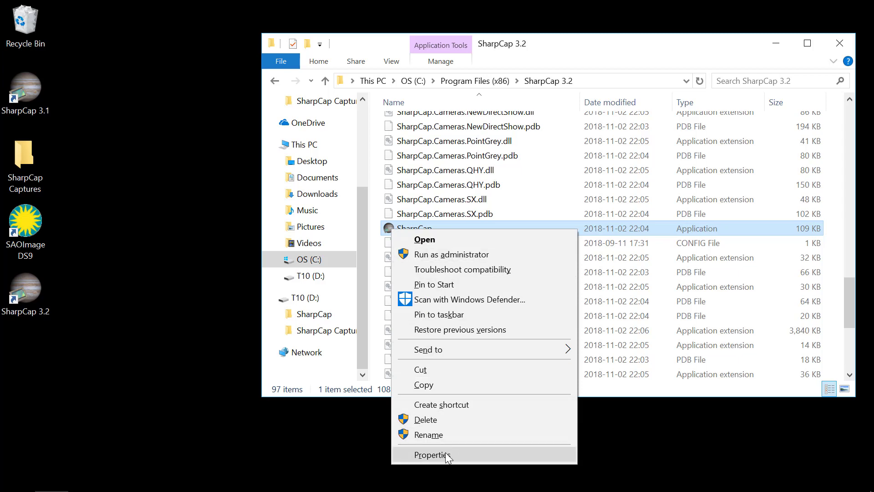
{"action": "left_click", "coordinate": [432, 455]}
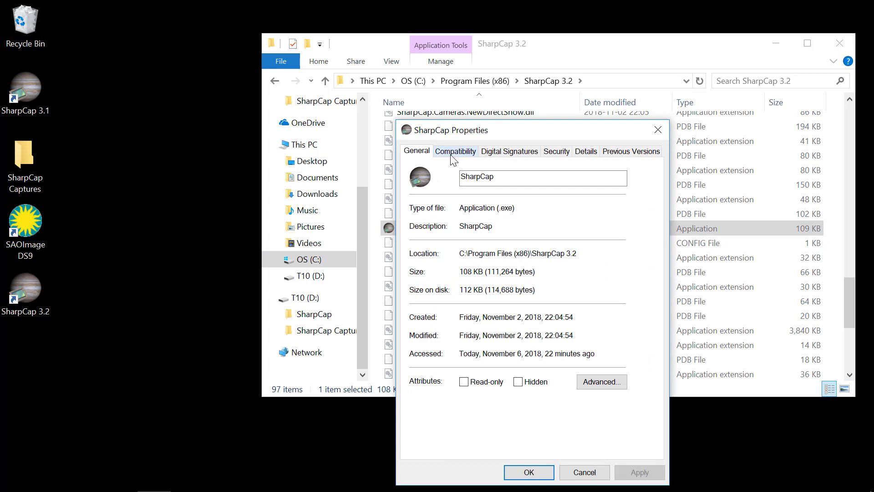
{"action": "left_click", "coordinate": [455, 151]}
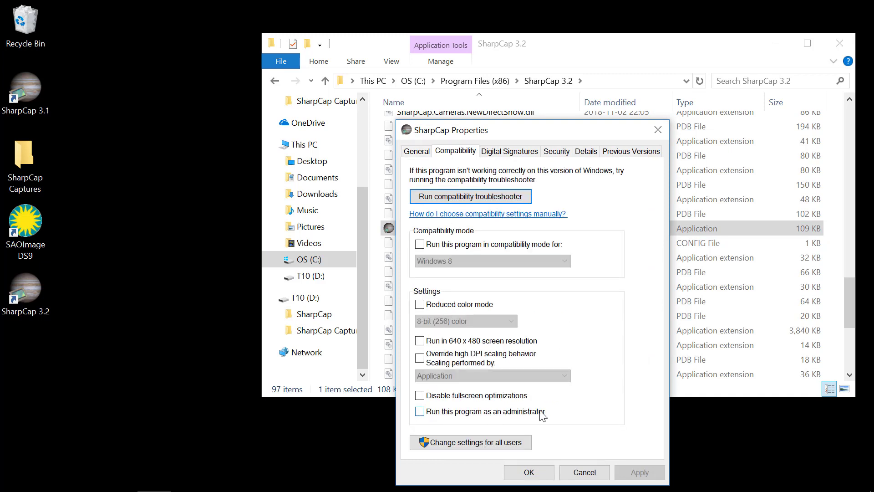
{"action": "left_click", "coordinate": [419, 412]}
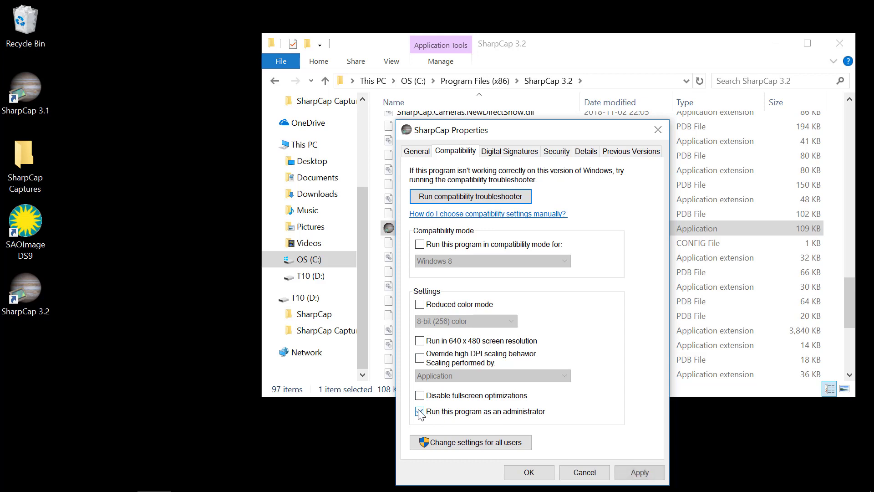
{"action": "left_click", "coordinate": [420, 412]}
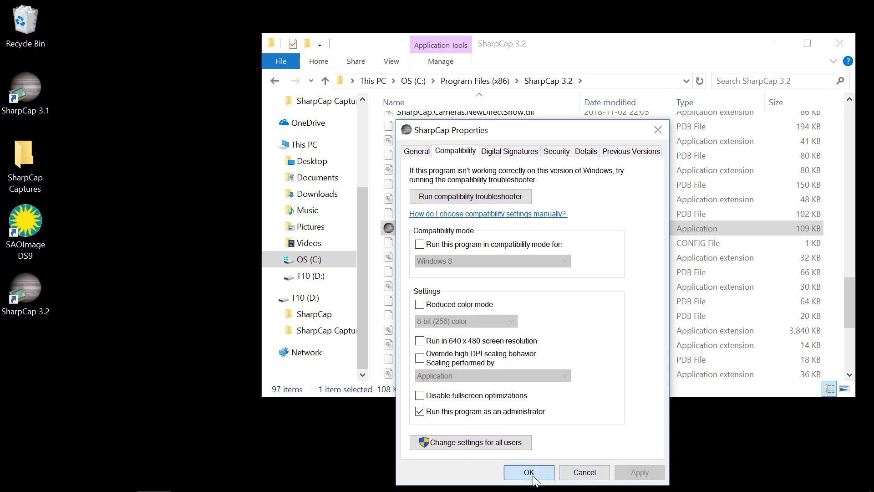
{"action": "left_click", "coordinate": [528, 472]}
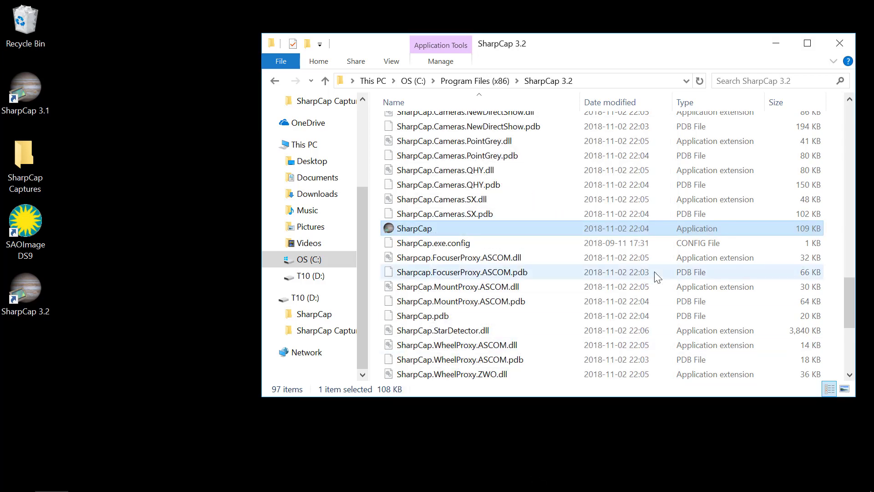
{"action": "mouse_move", "coordinate": [841, 44]}
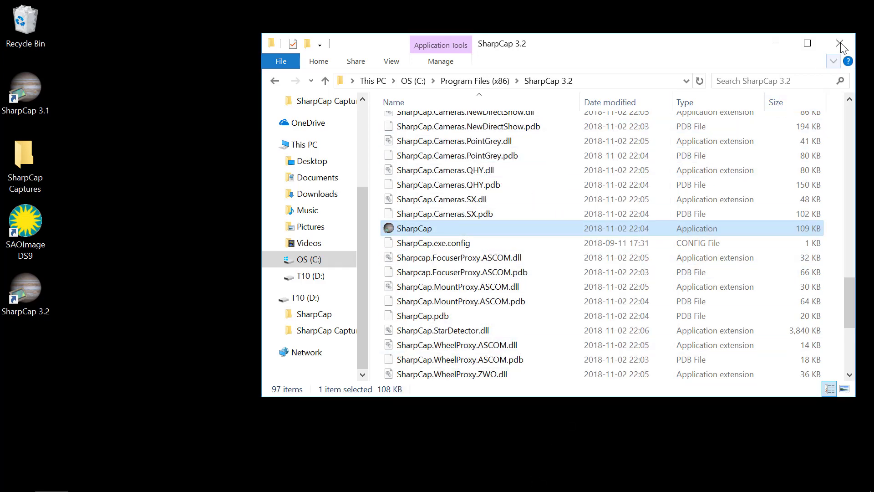
{"action": "mouse_move", "coordinate": [841, 44]}
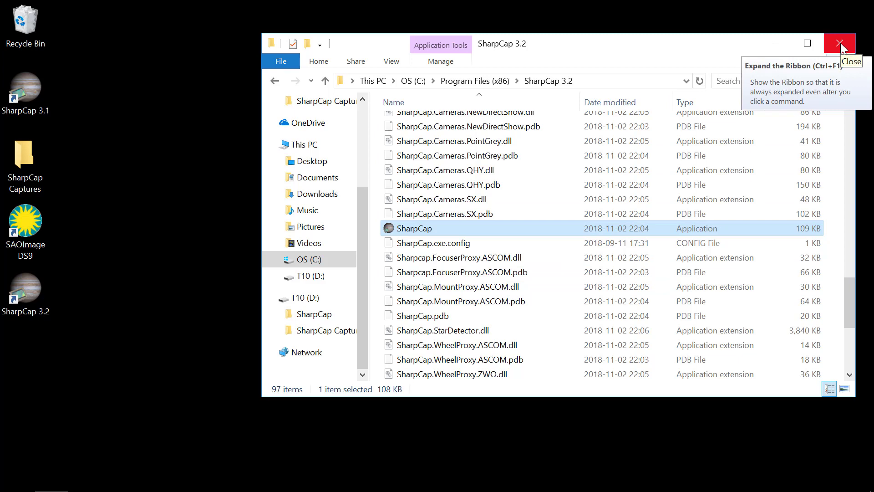